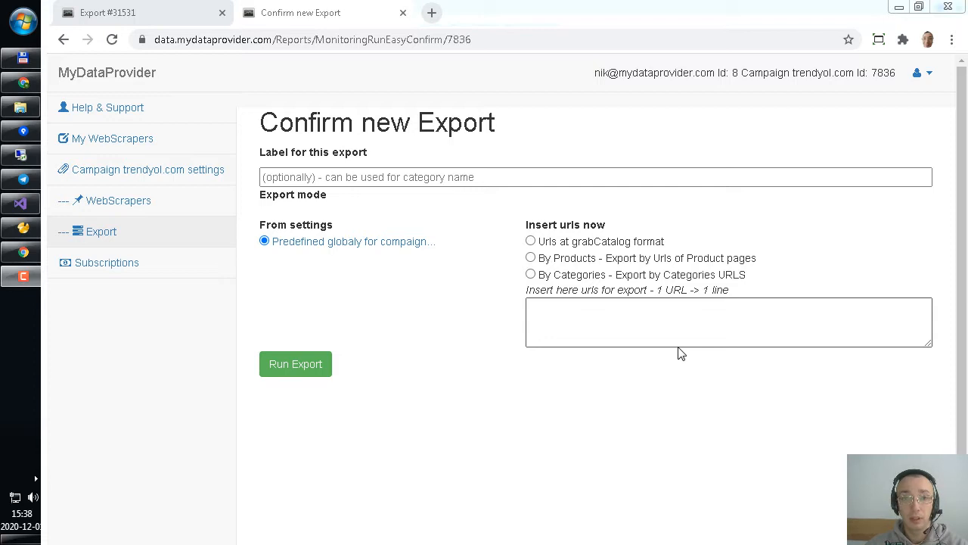
mouse_move(474, 293)
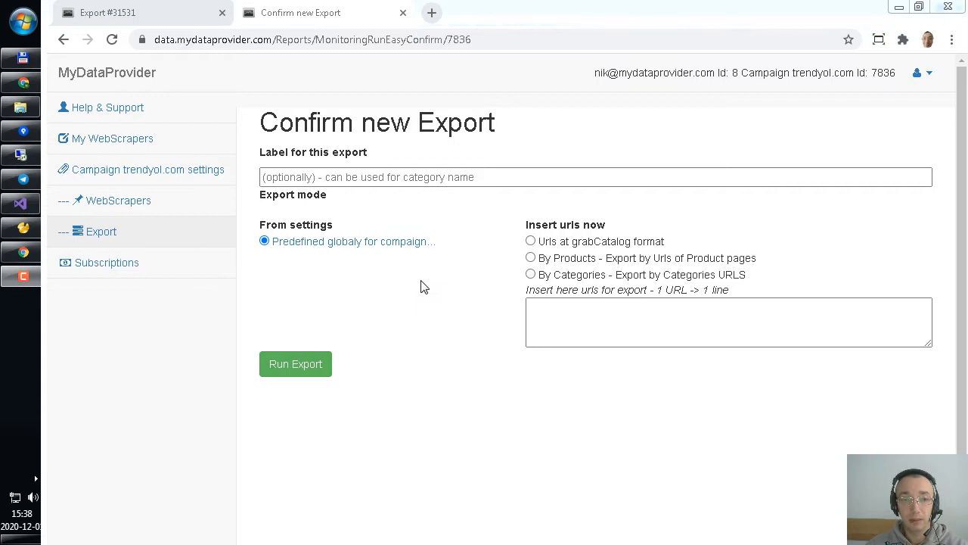
mouse_move(299, 276)
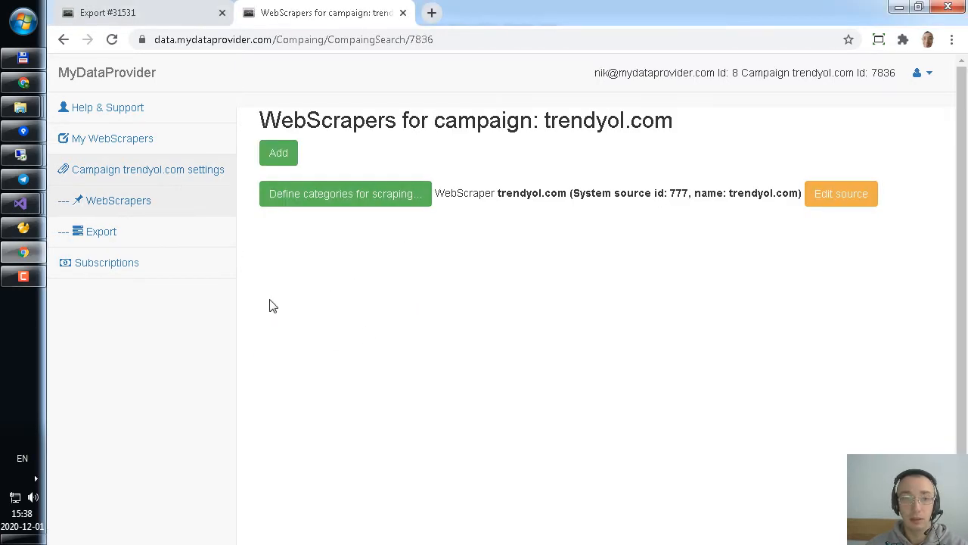
mouse_move(263, 219)
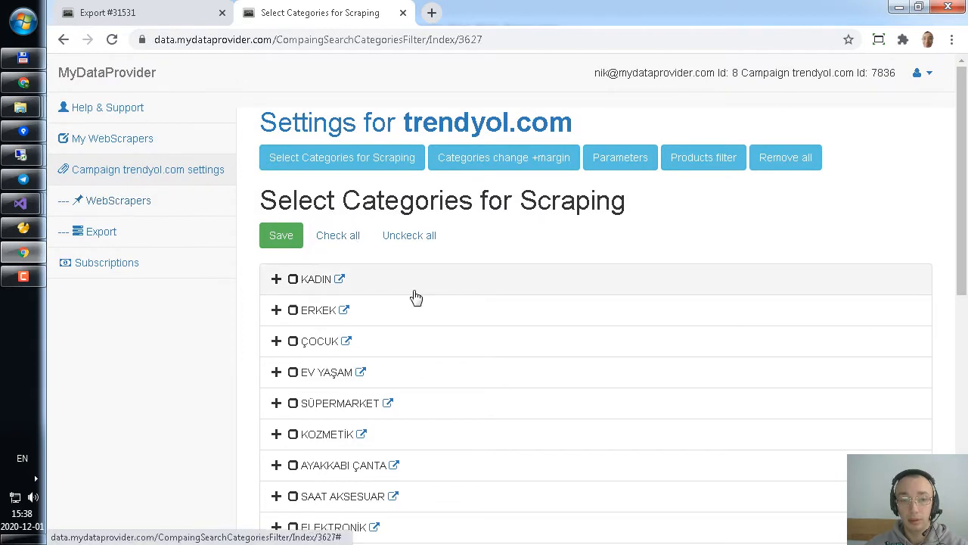
- Expand KADIN, select the Elbise category, and save the scraping categories
click(276, 278)
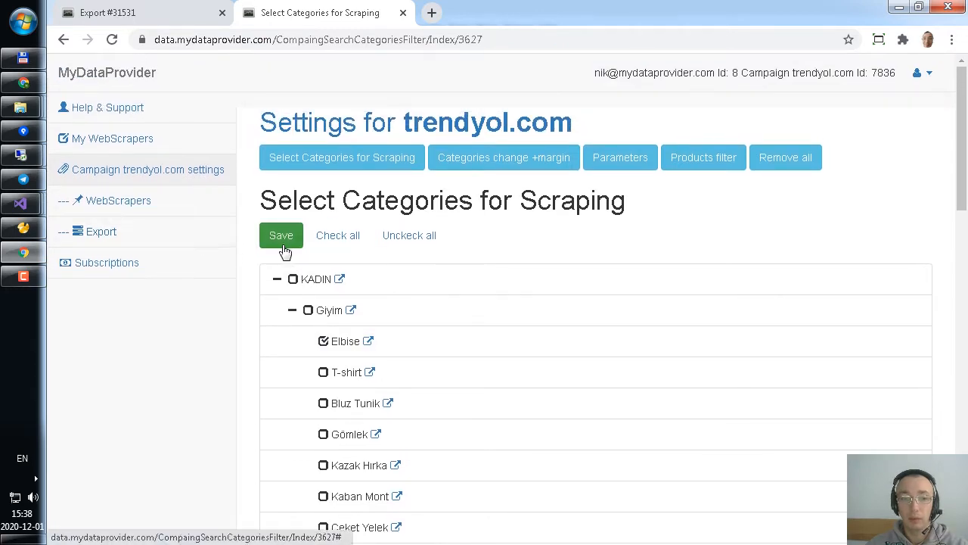
click(101, 230)
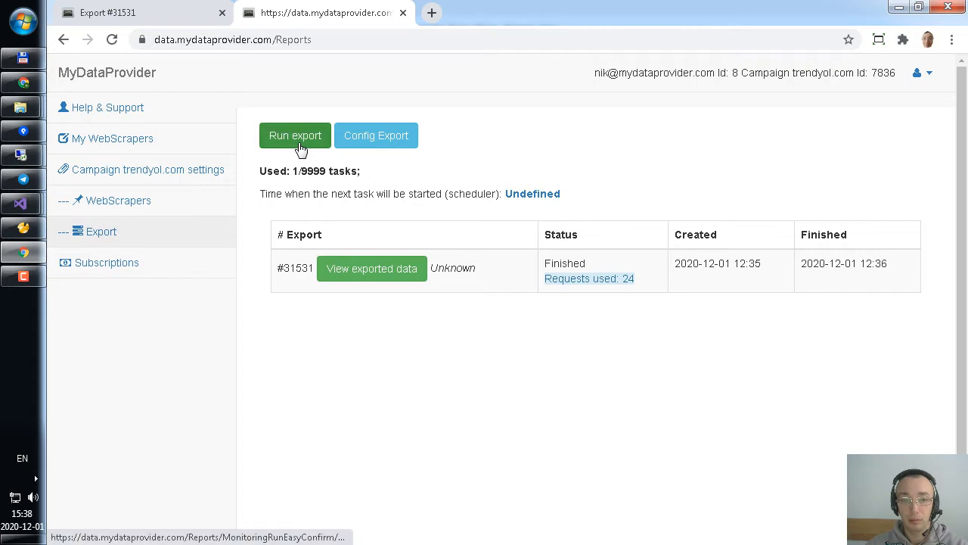
- Start a new export labelled 'nik test'
click(295, 135)
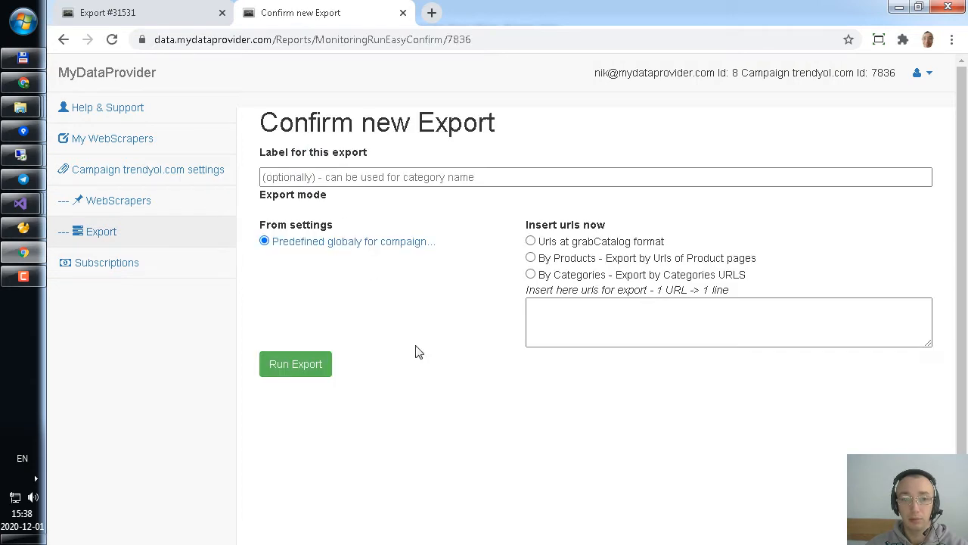
text(nik test)
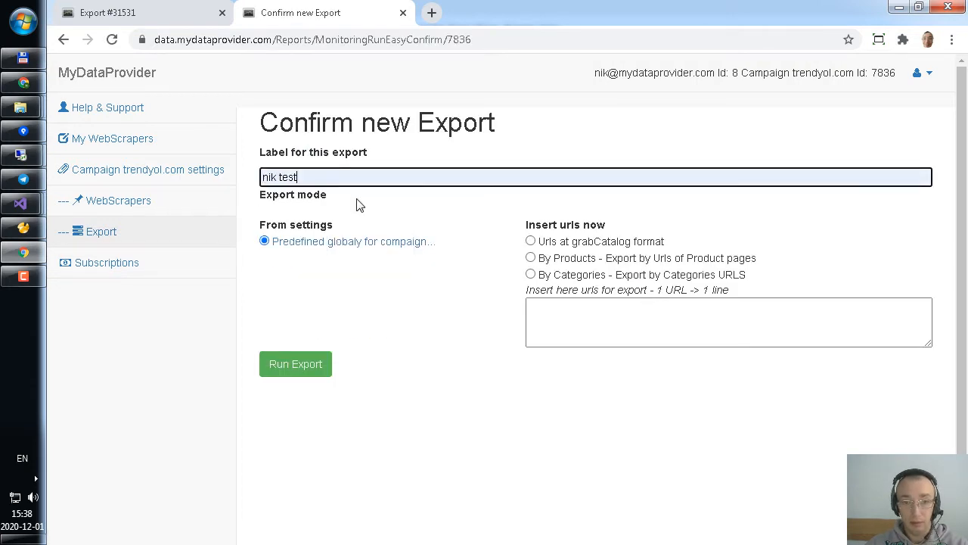
mouse_move(469, 355)
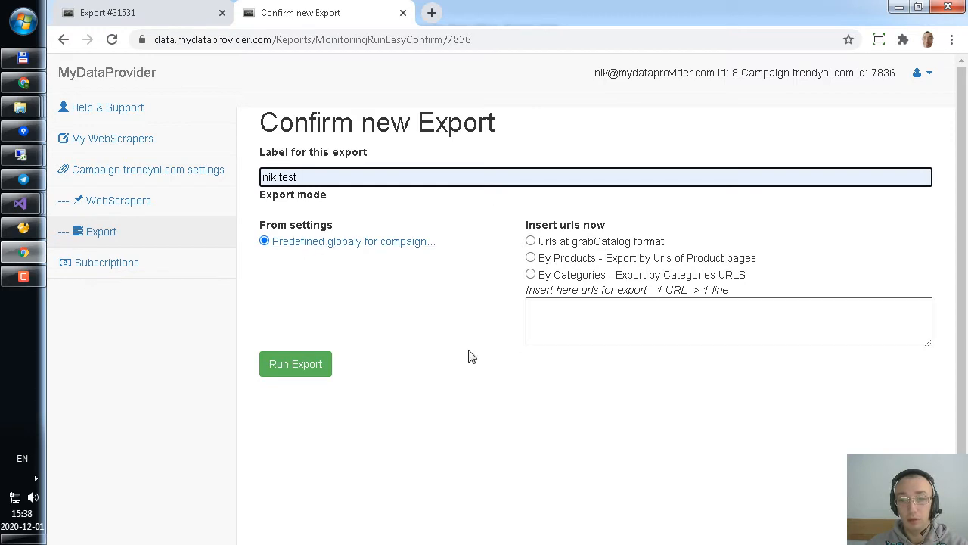
mouse_move(286, 222)
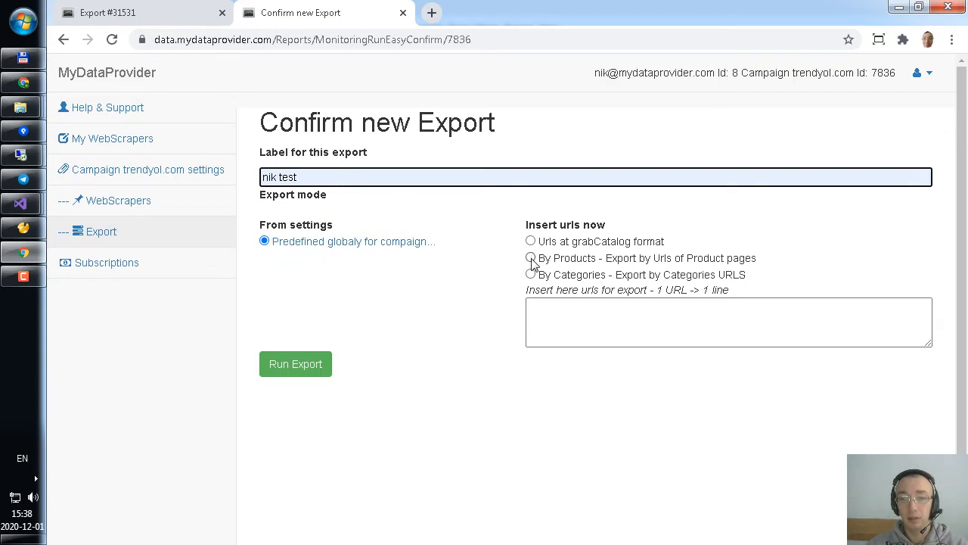
click(530, 274)
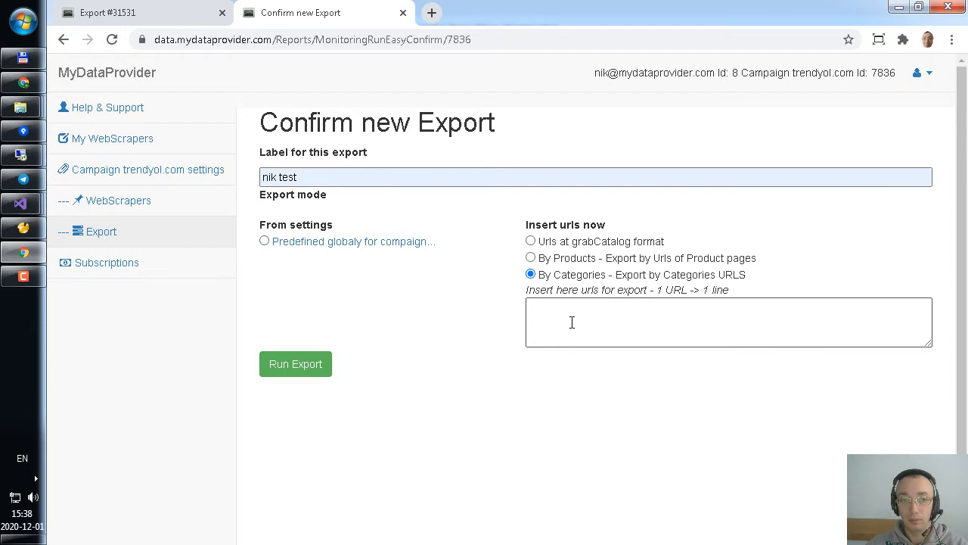
text(https://www.trendyol.com/kadin+elbise?siralama=4)
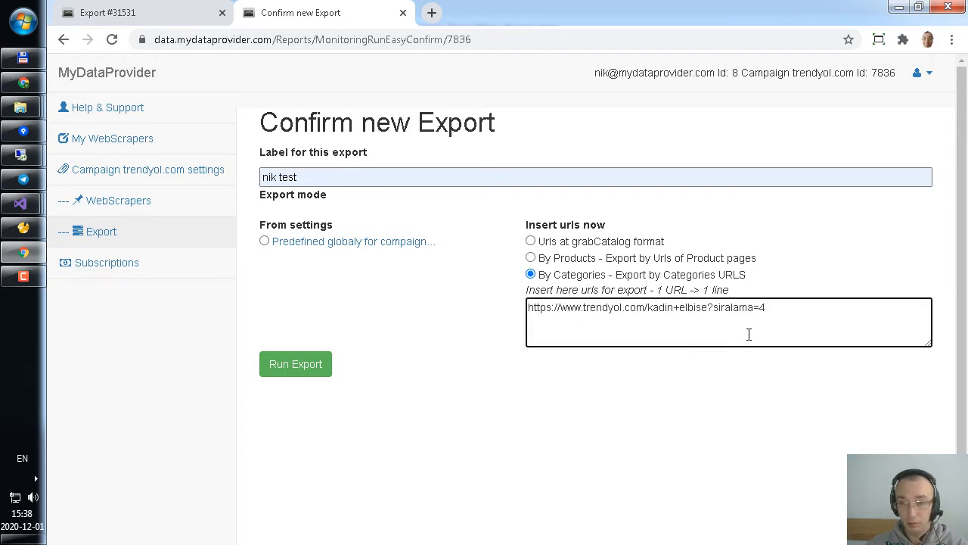
triple_click(645, 307)
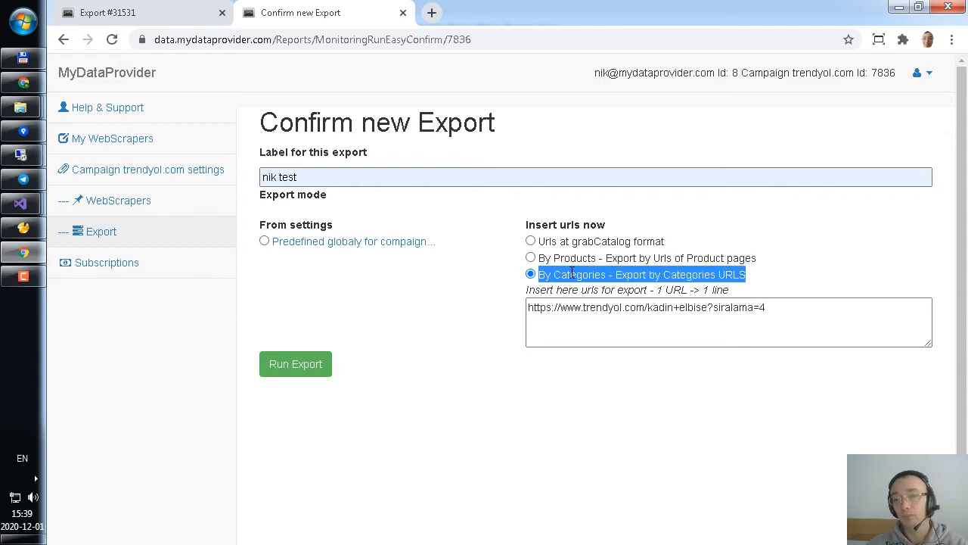
click(787, 327)
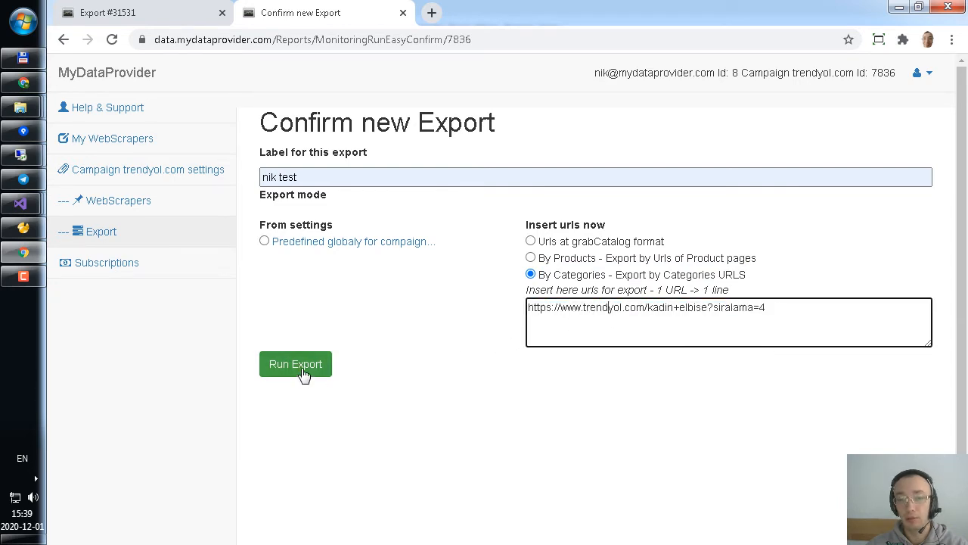
click(295, 364)
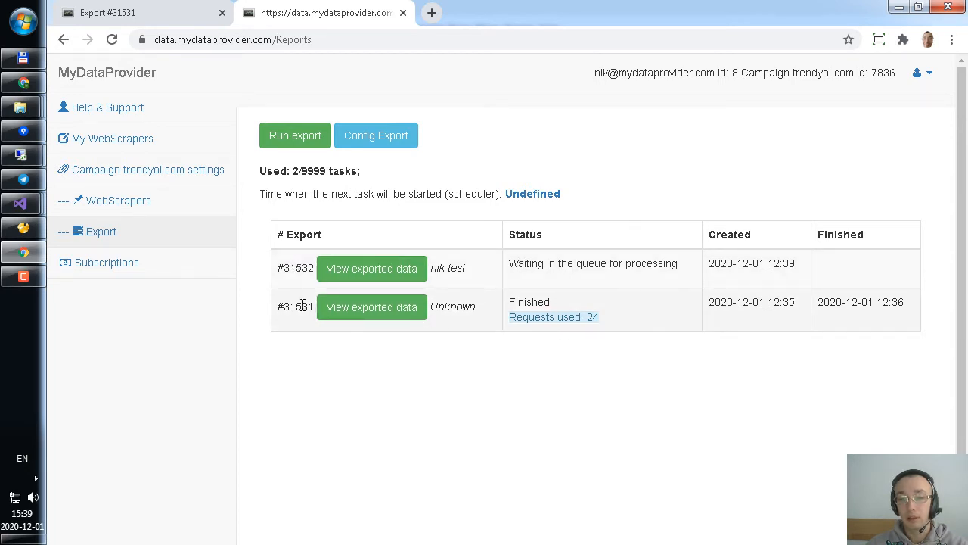
- Open export #31531's details and download its excel.xlsx file
click(371, 306)
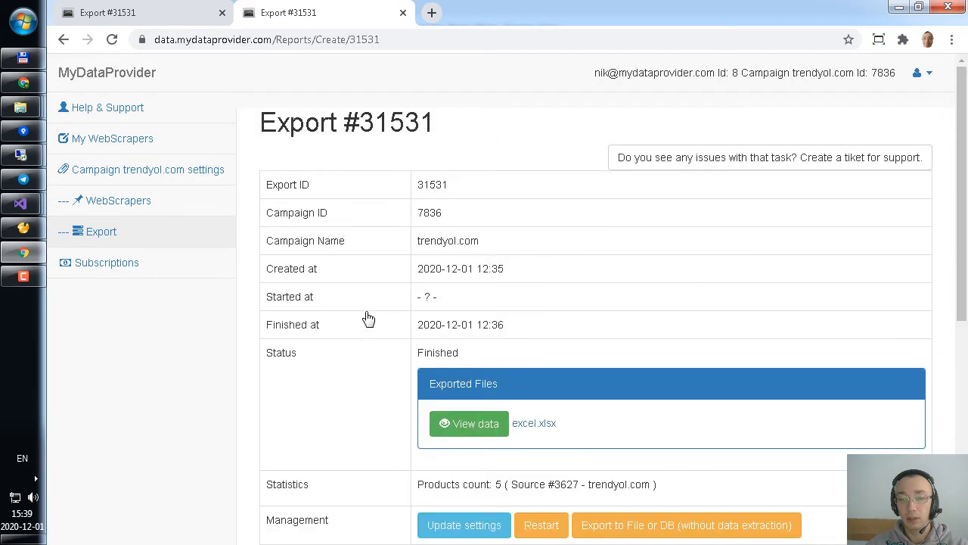
scroll(down, 3)
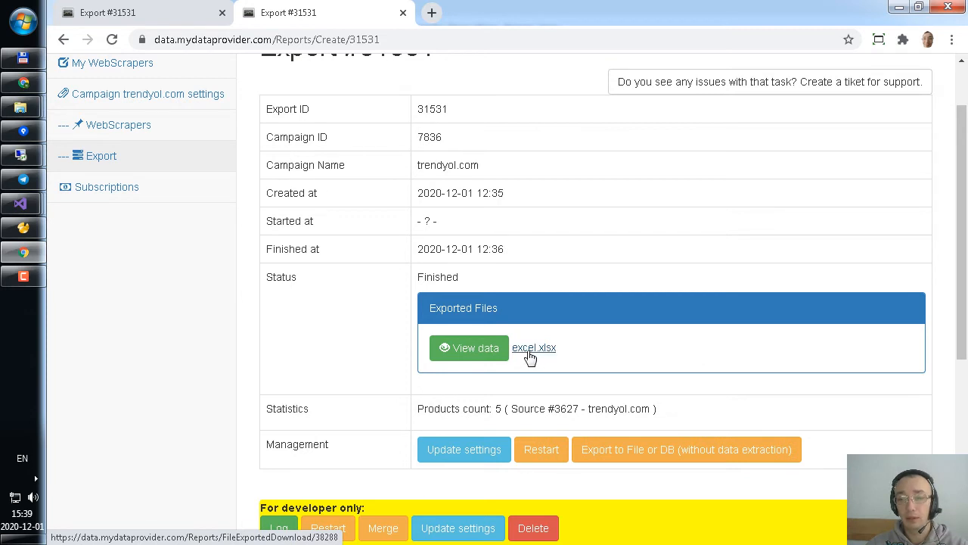
click(534, 347)
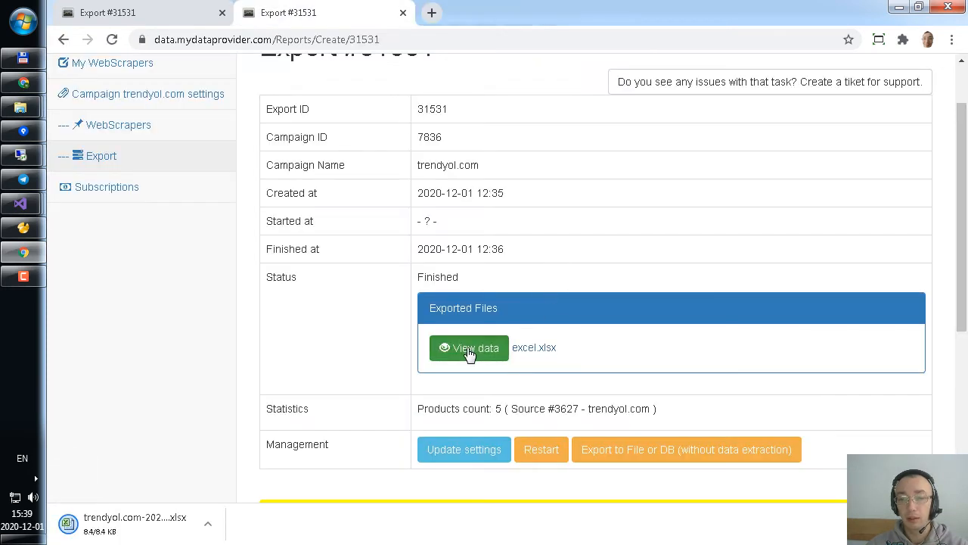
- View export #31531's Elbise products and open the first dress's full record
click(469, 347)
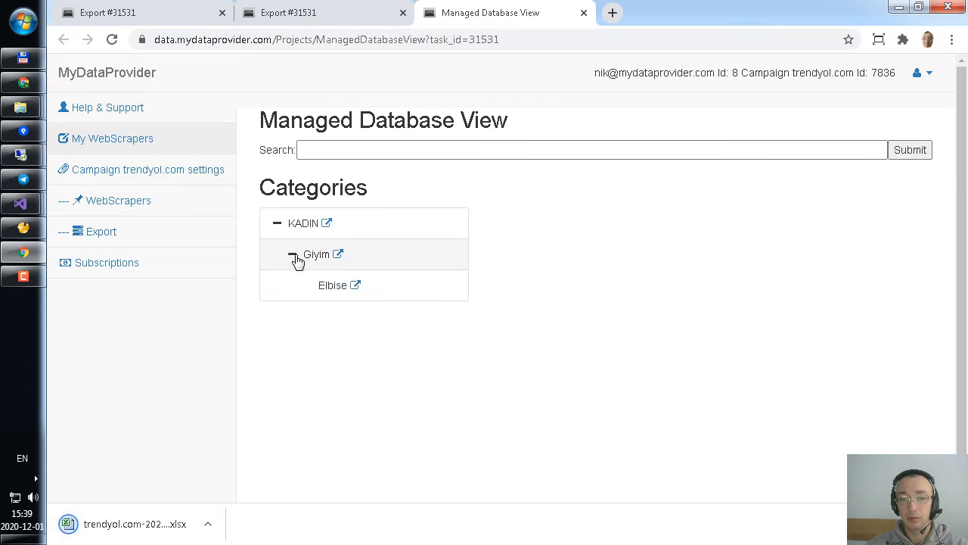
click(332, 284)
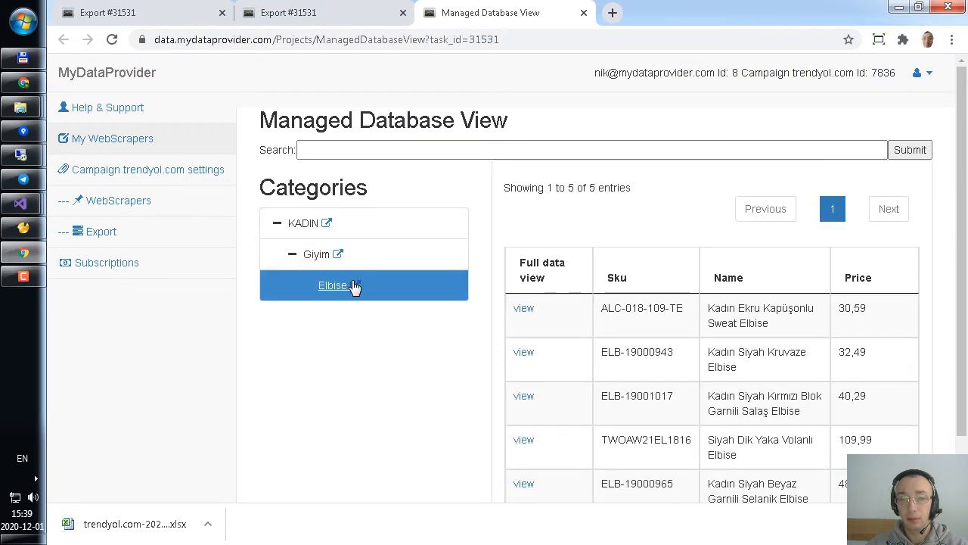
click(523, 308)
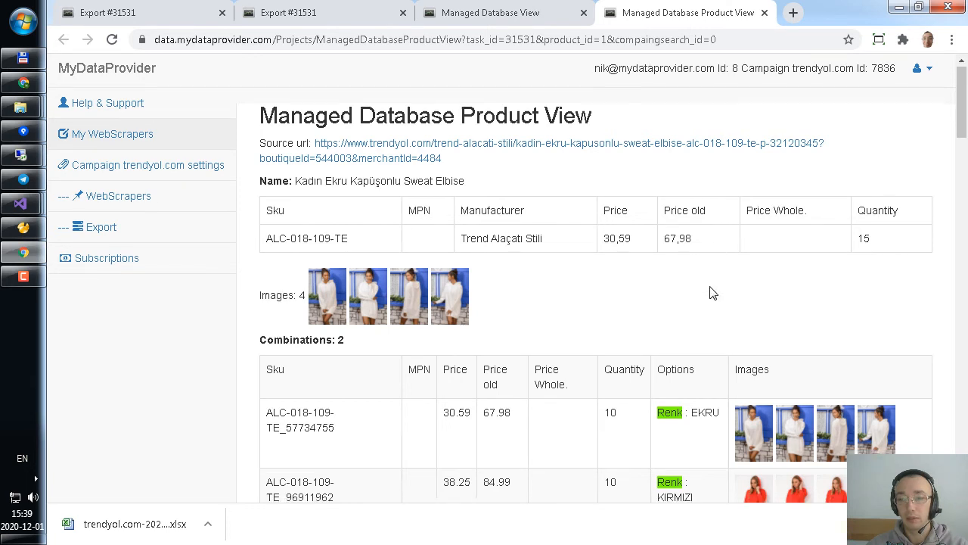
scroll(down, 3)
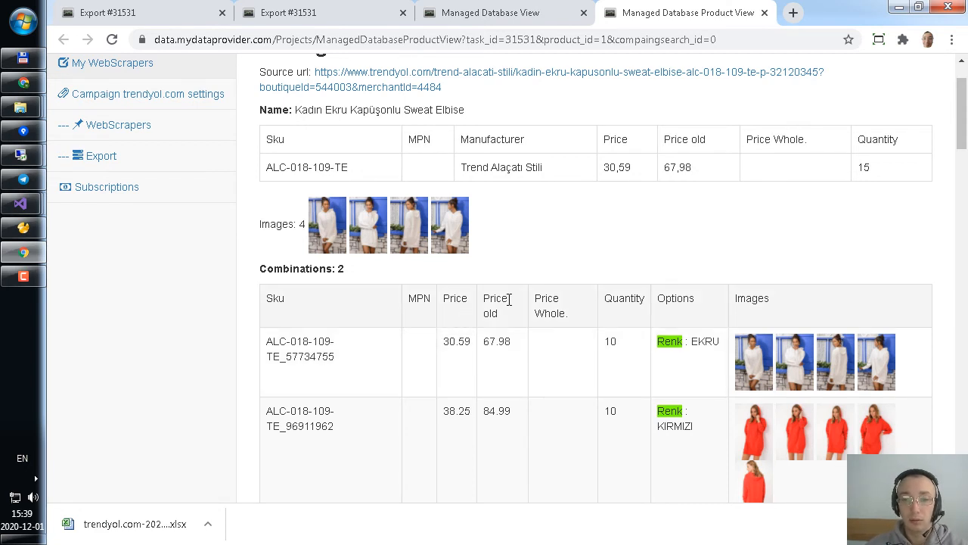
mouse_move(511, 304)
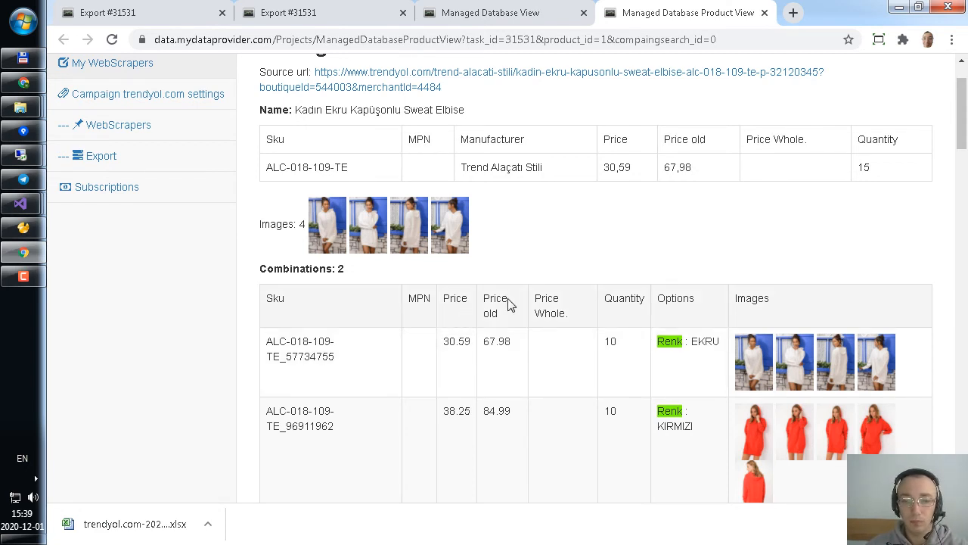